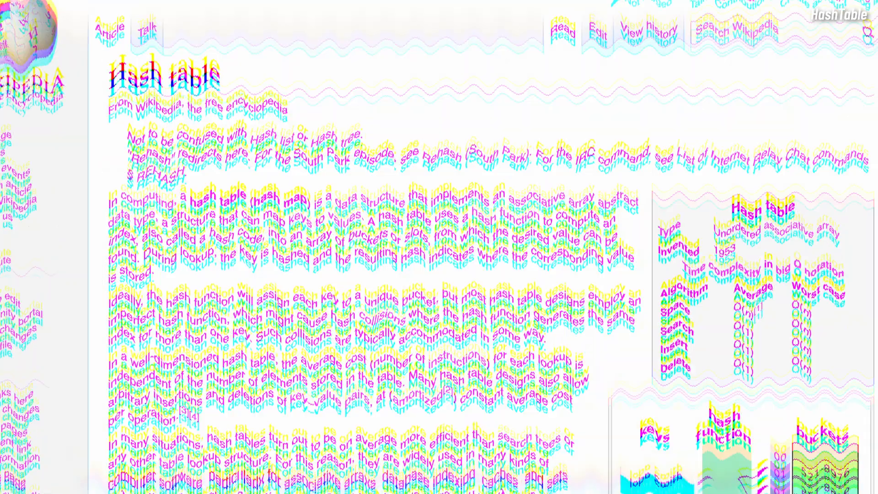
scroll(down, 3)
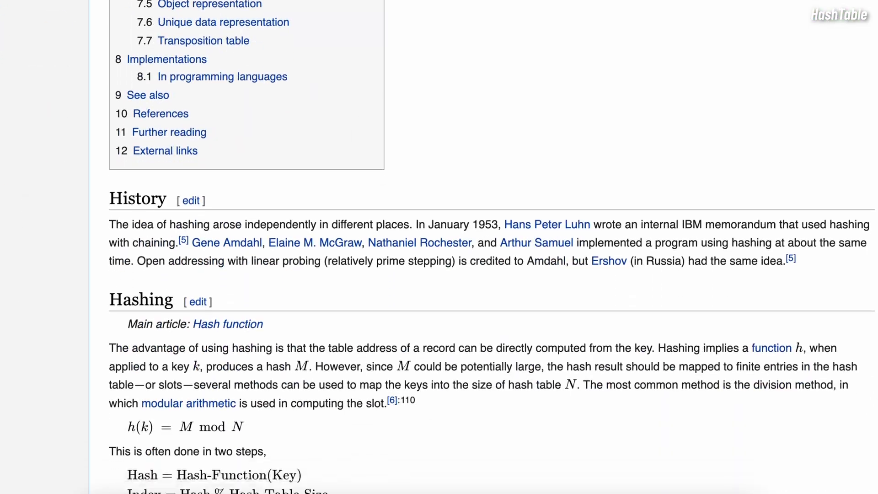
scroll(down, 3)
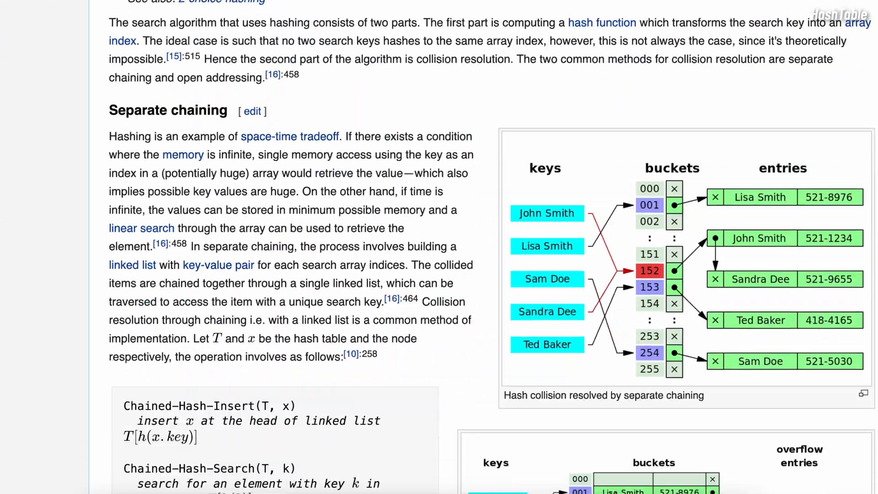